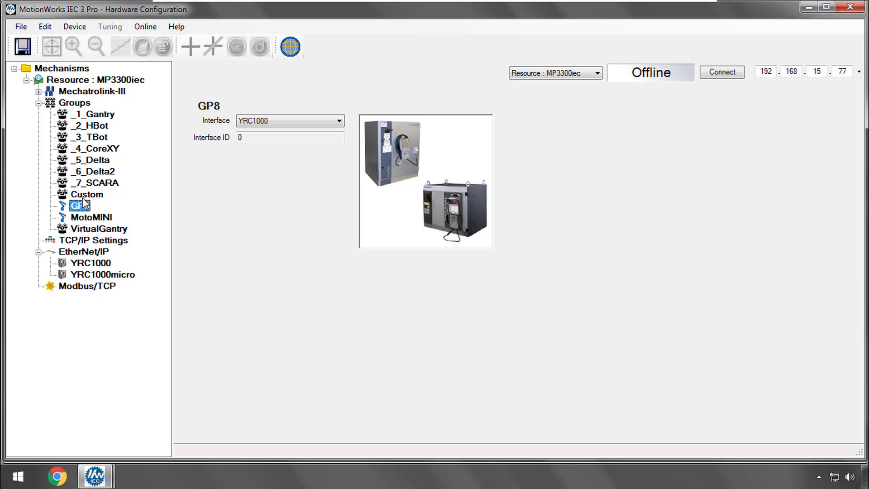
Step: Show the _7_SCARA mechanism group configuration with its four SCARA axes
left_click(98, 182)
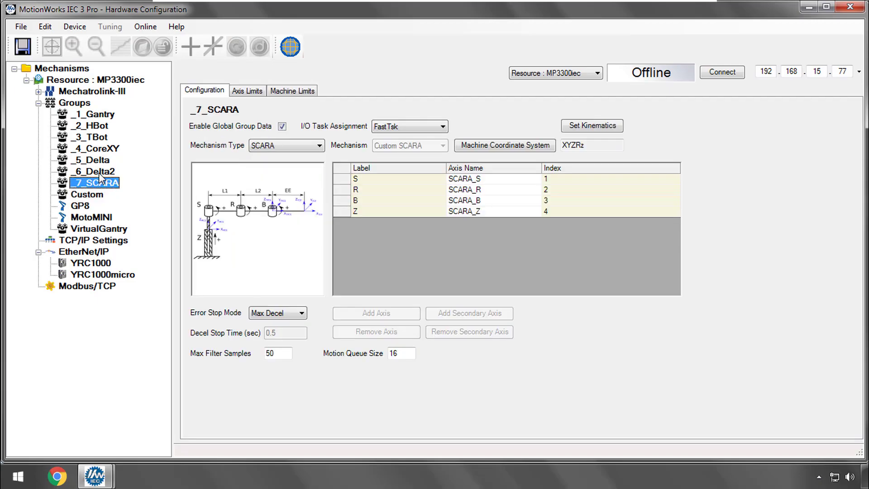
left_click(96, 148)
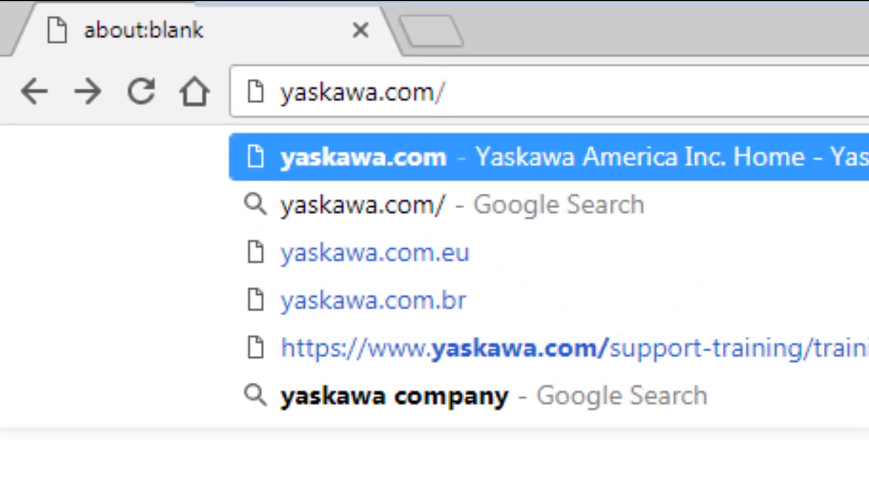
Step: Complete the Chrome address as yaskawa.com/iecsw without loading it
type("iecsw")
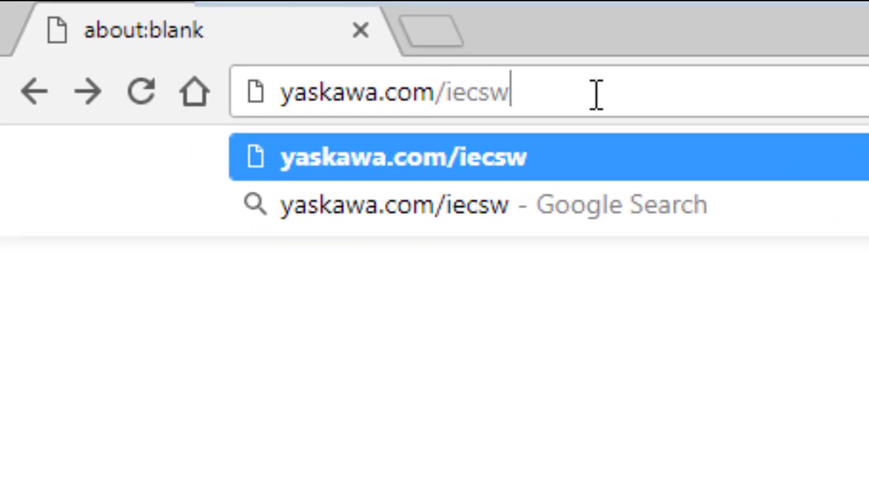